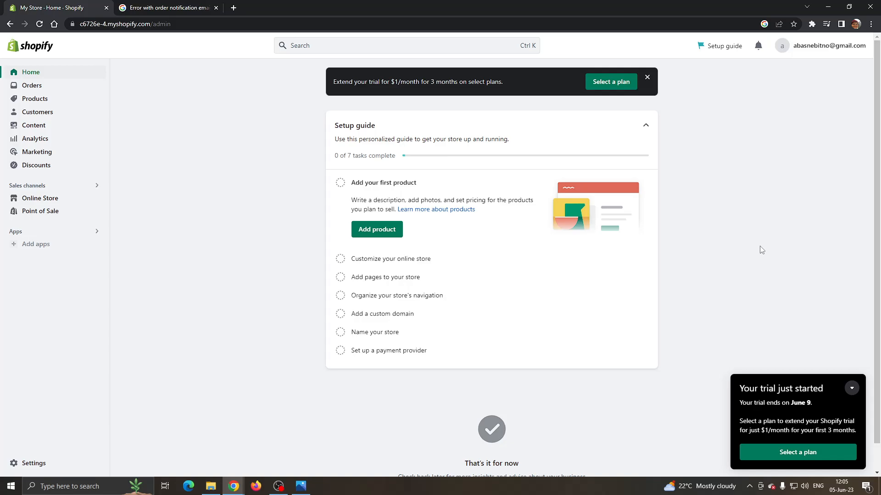
mouse_move(320, 478)
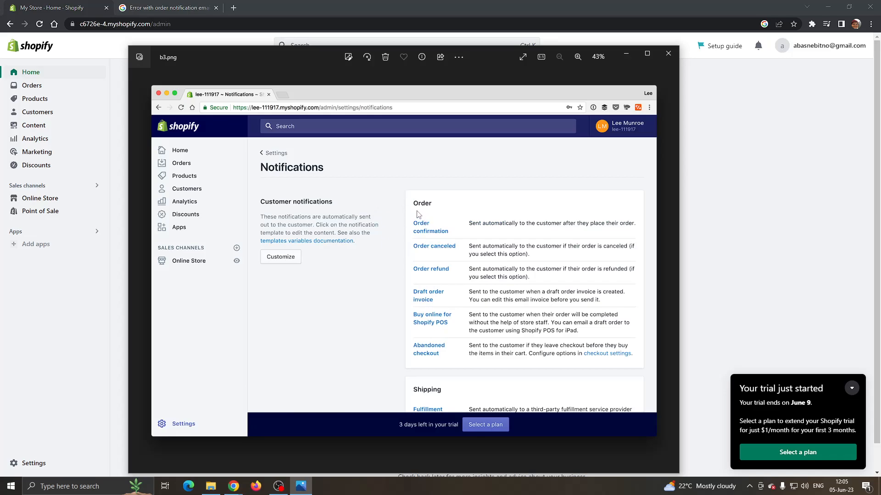
mouse_move(534, 166)
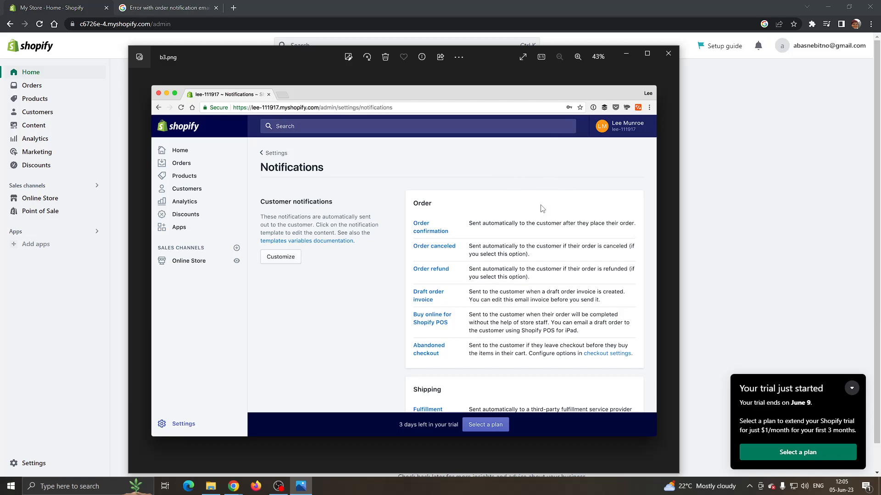
mouse_move(875, 232)
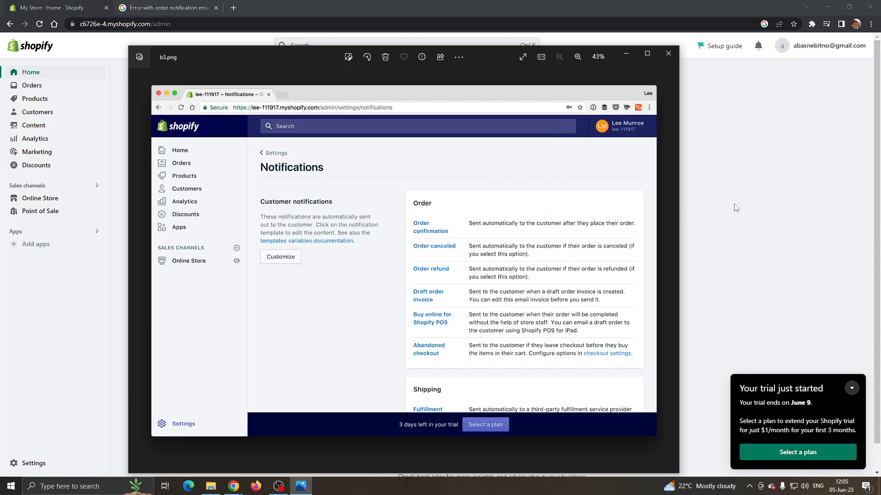
mouse_move(849, 310)
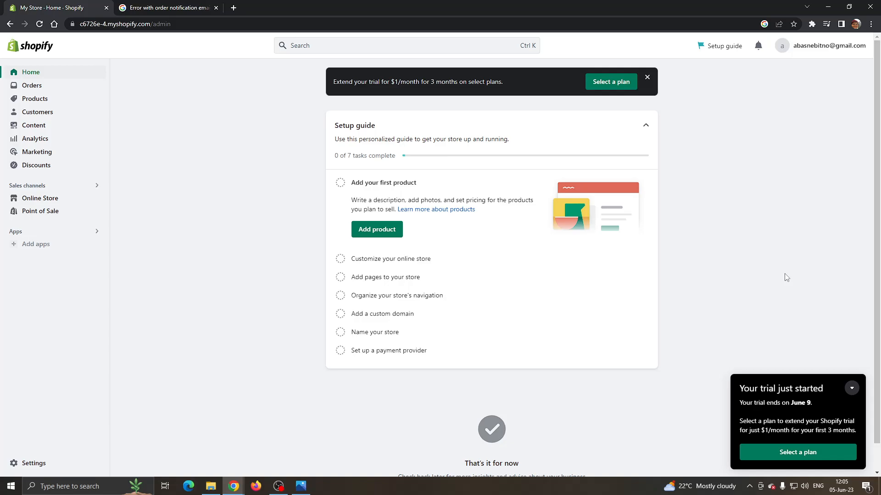
mouse_move(776, 287)
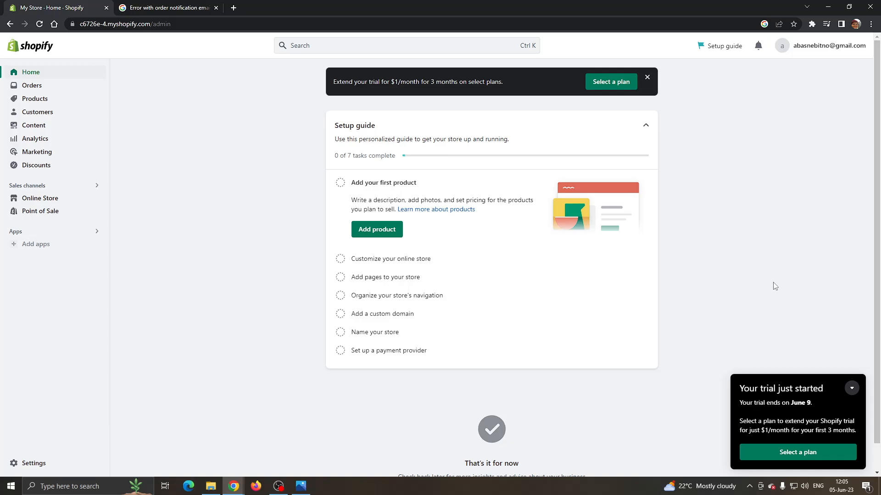
mouse_move(744, 264)
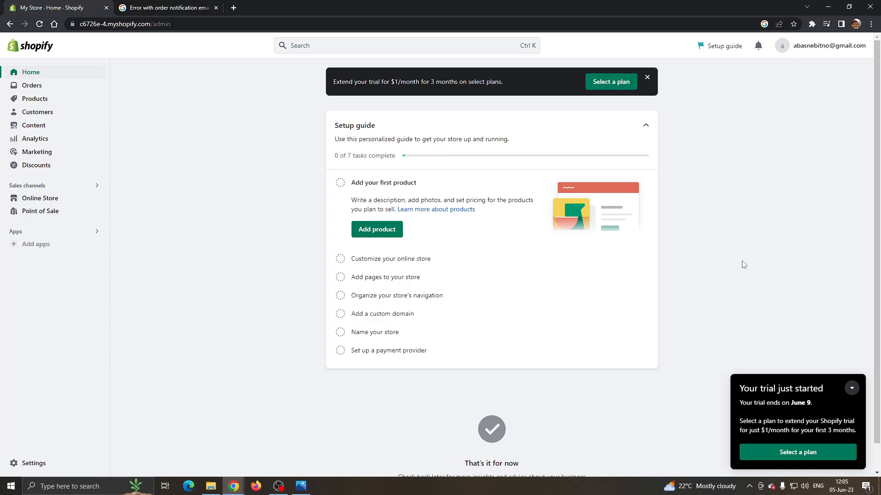
mouse_move(747, 260)
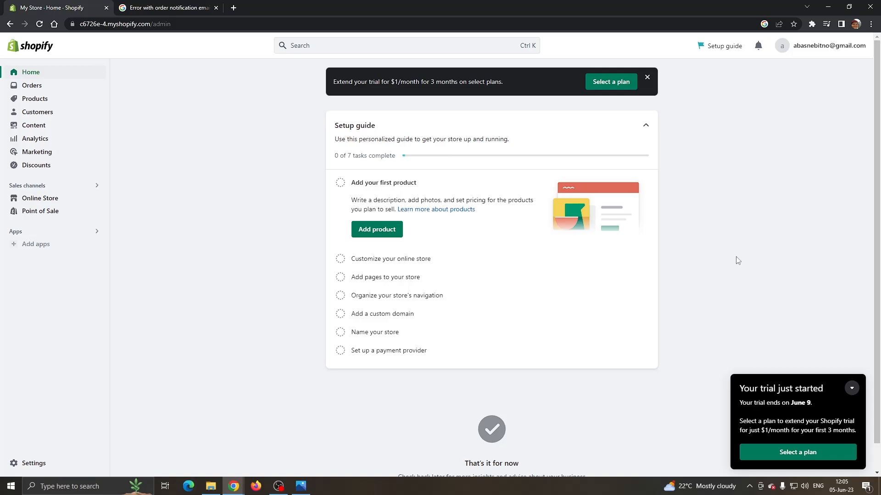
mouse_move(238, 95)
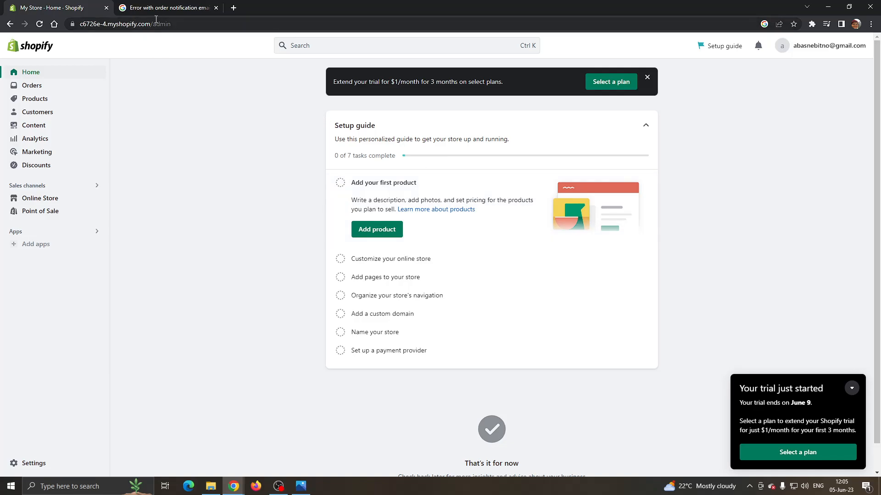
mouse_move(276, 156)
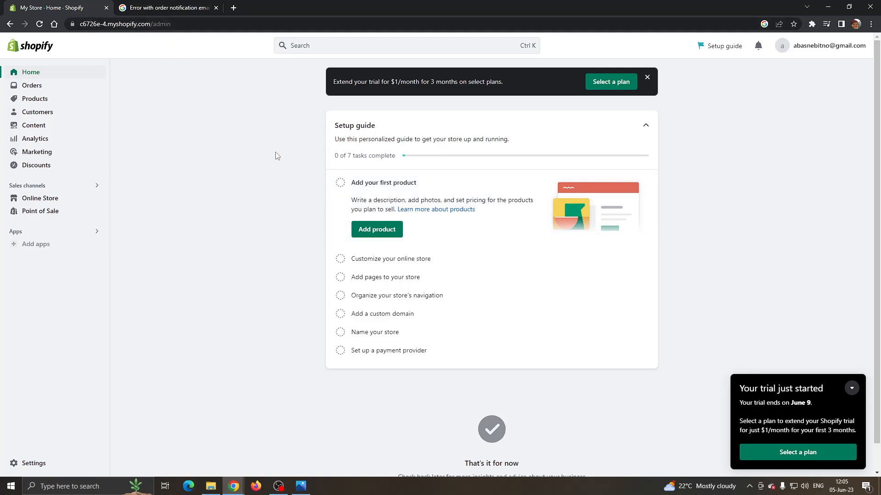
mouse_move(370, 39)
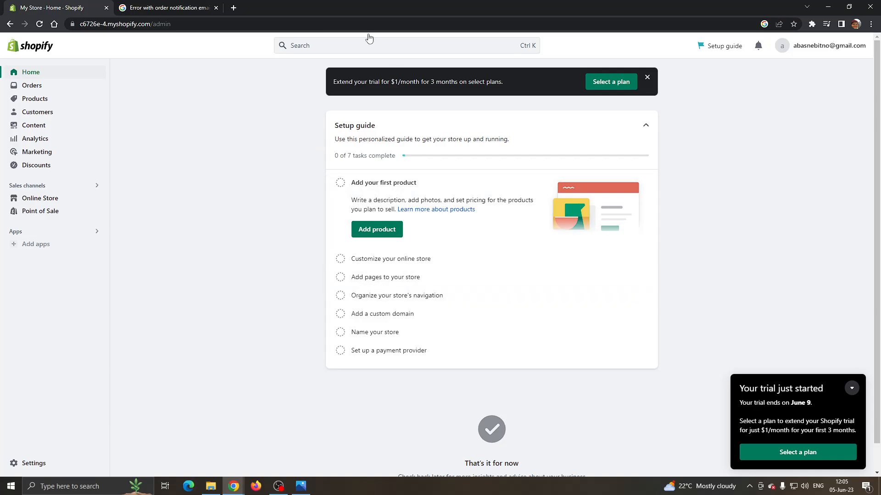
mouse_move(334, 228)
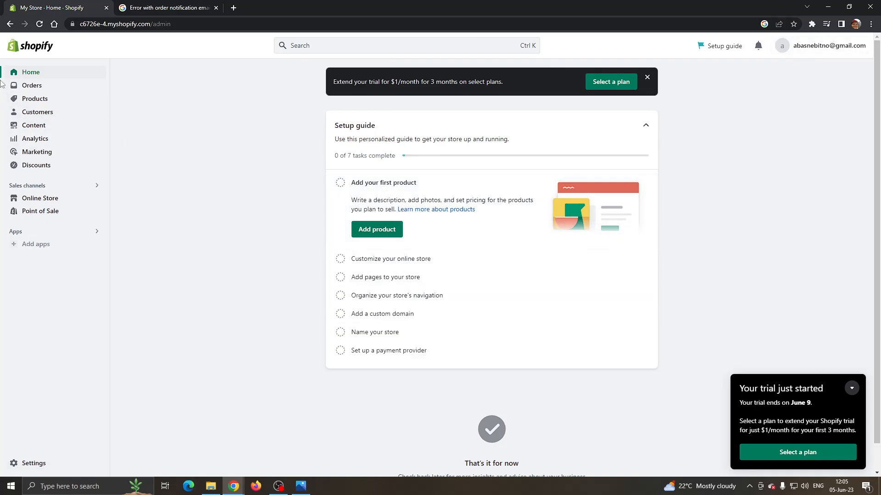
mouse_move(37, 112)
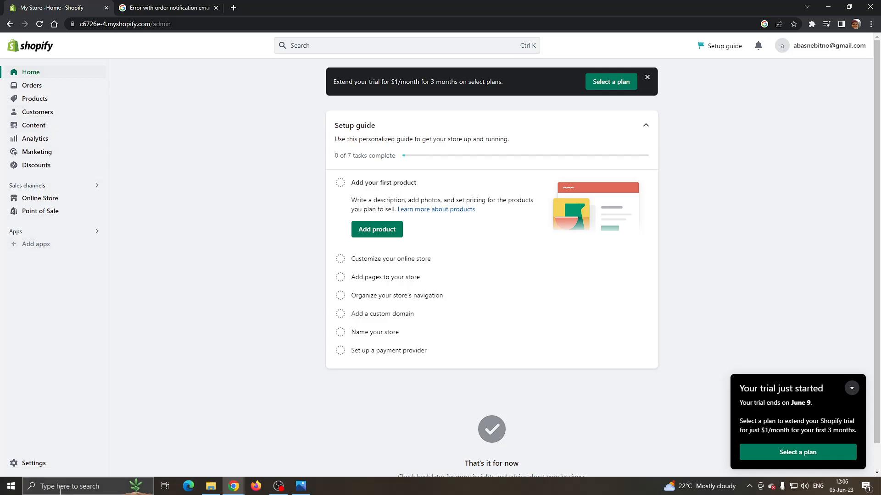
mouse_move(24, 467)
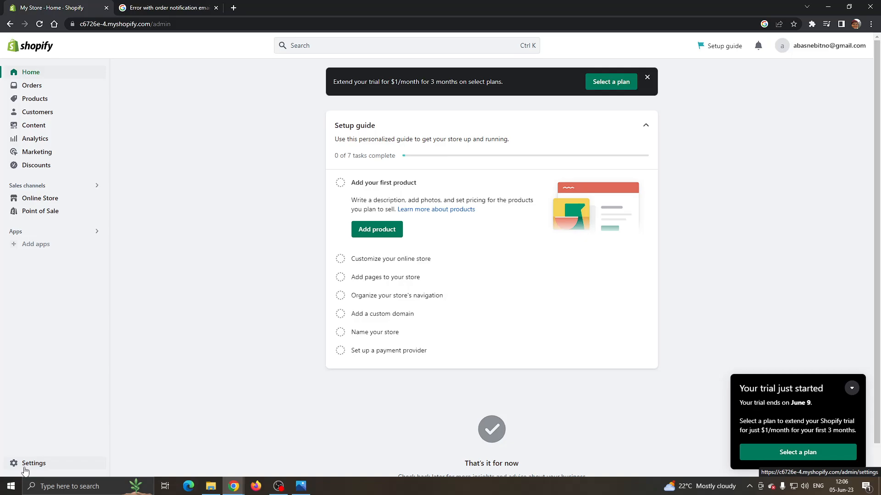
Reach the Notifications page of the store settings and scroll to the Orders section.
left_click(33, 463)
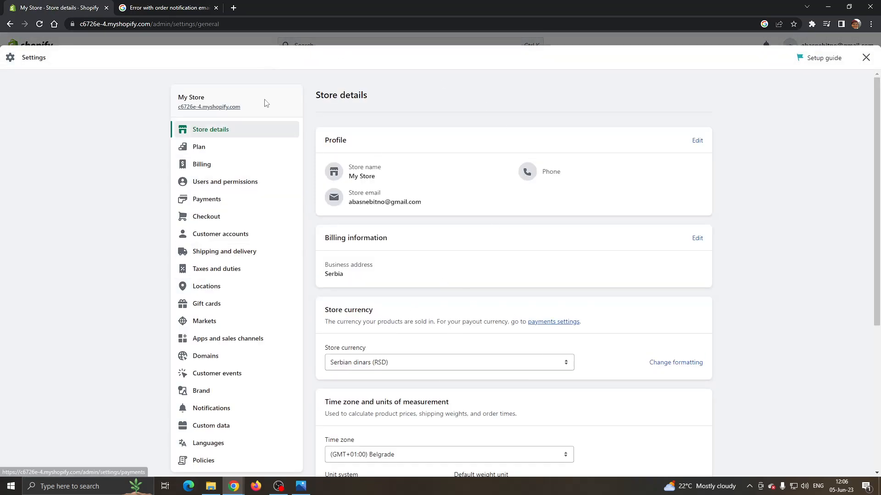
mouse_move(329, 433)
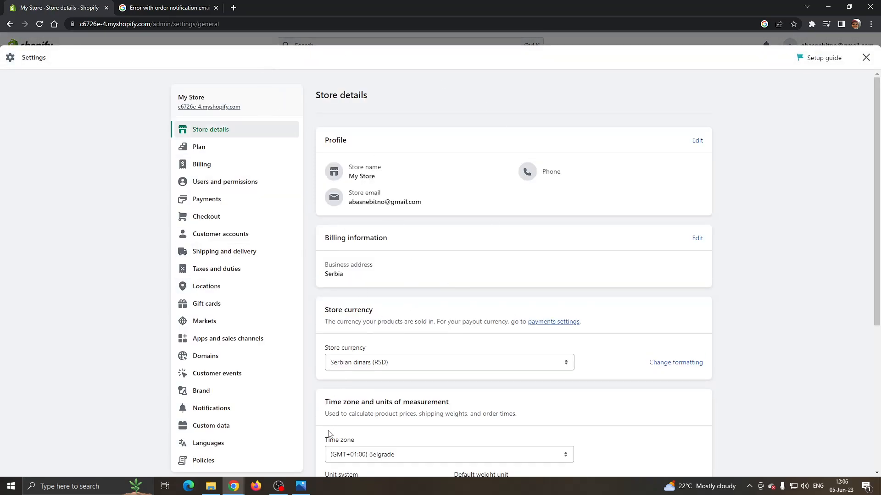
mouse_move(392, 356)
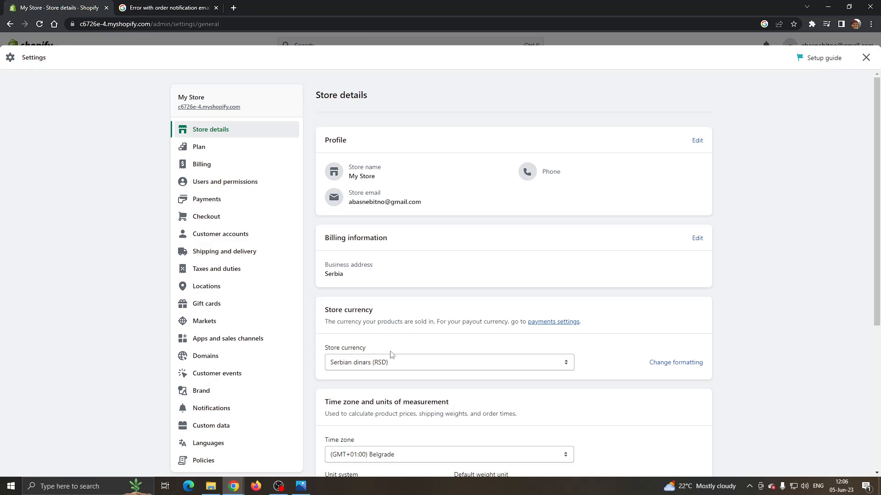
scroll("down", 3)
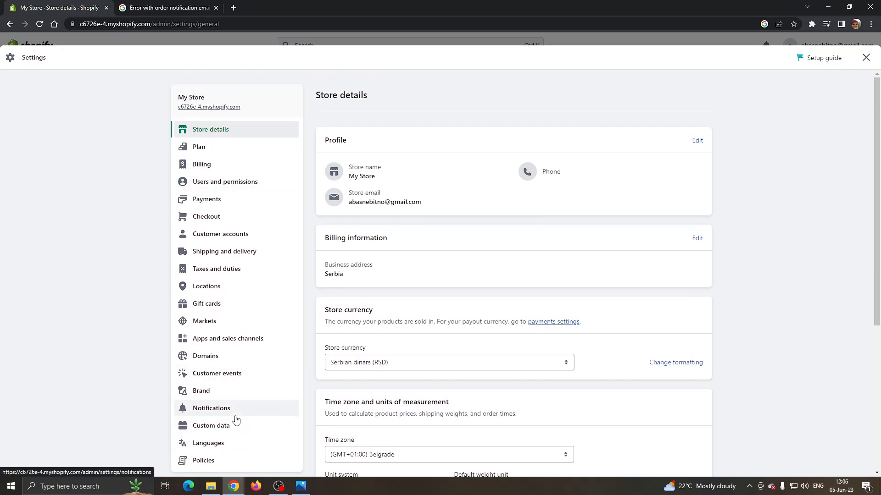
mouse_move(223, 415)
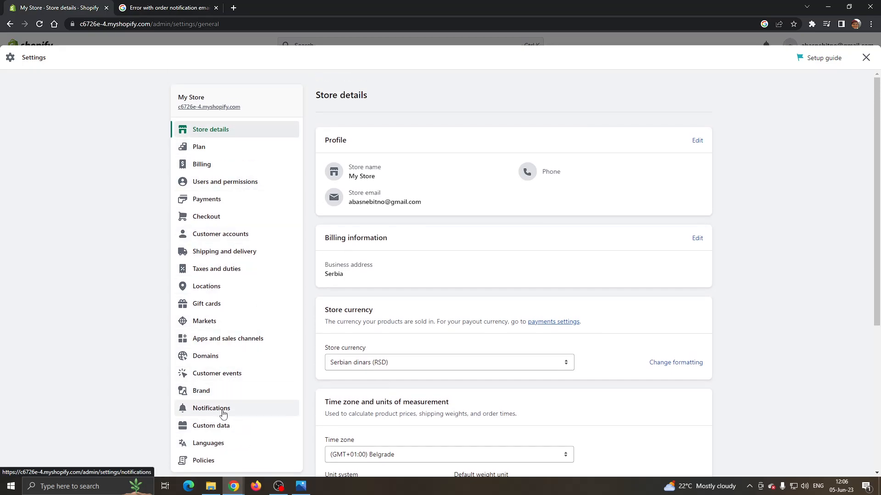
left_click(211, 407)
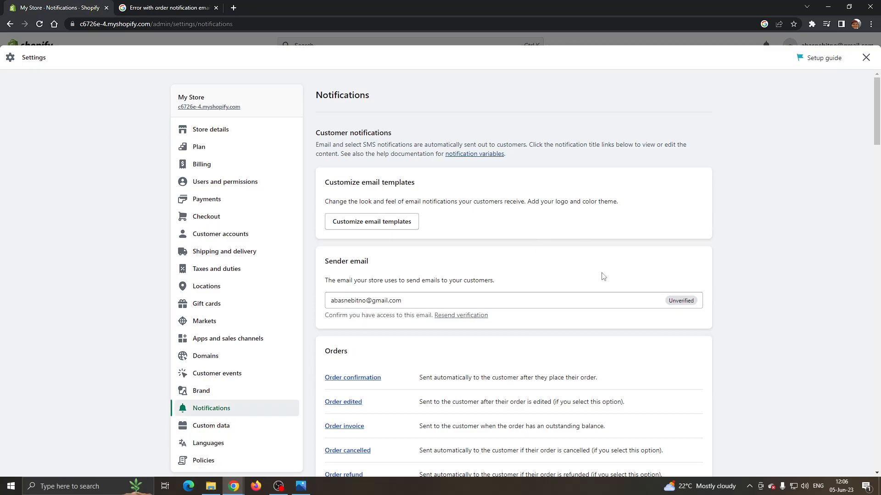
mouse_move(852, 185)
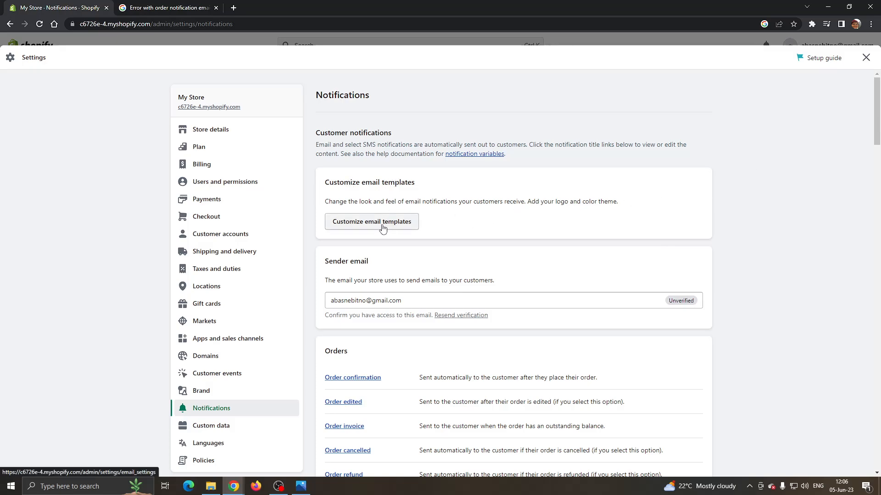
mouse_move(382, 229)
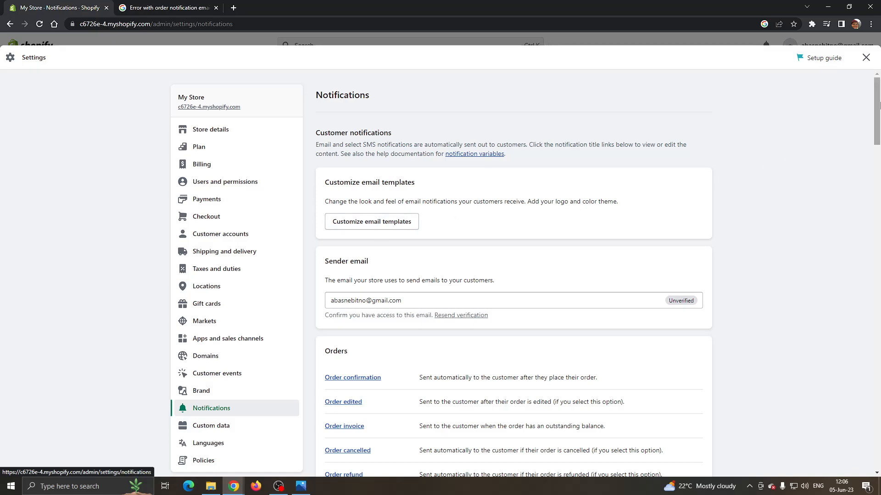
scroll("down", 3)
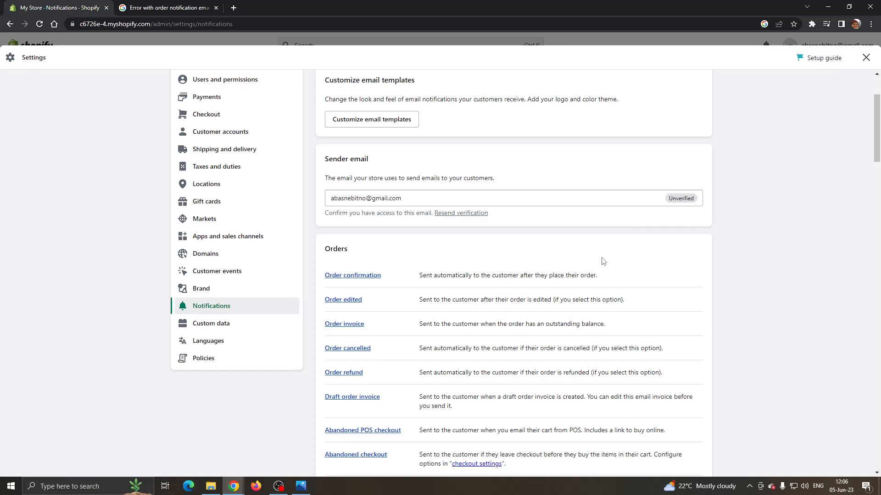
scroll("down", 3)
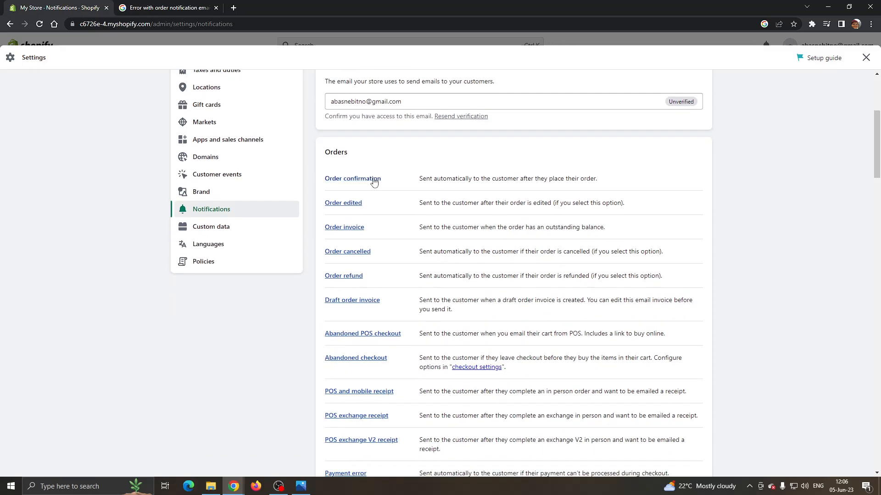
View the Order confirmation email preview with its sample order summary and customer details.
left_click(352, 179)
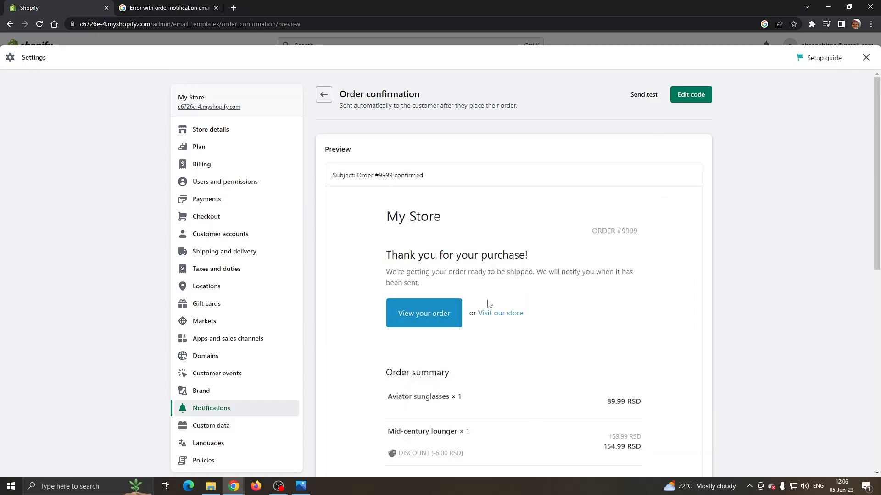
scroll("down", 3)
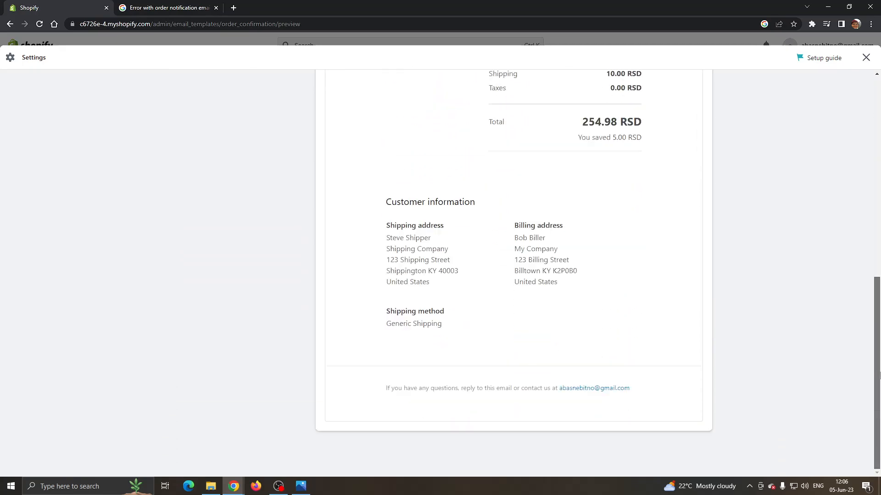
scroll("up", 3)
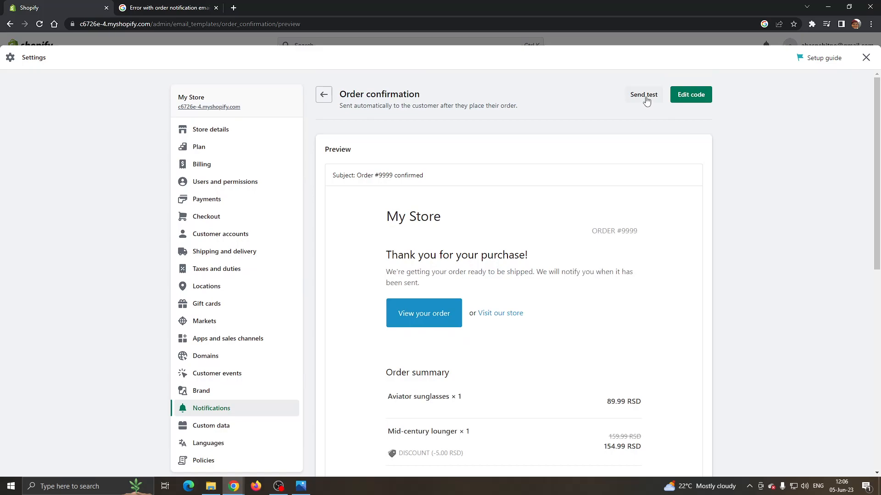
mouse_move(690, 95)
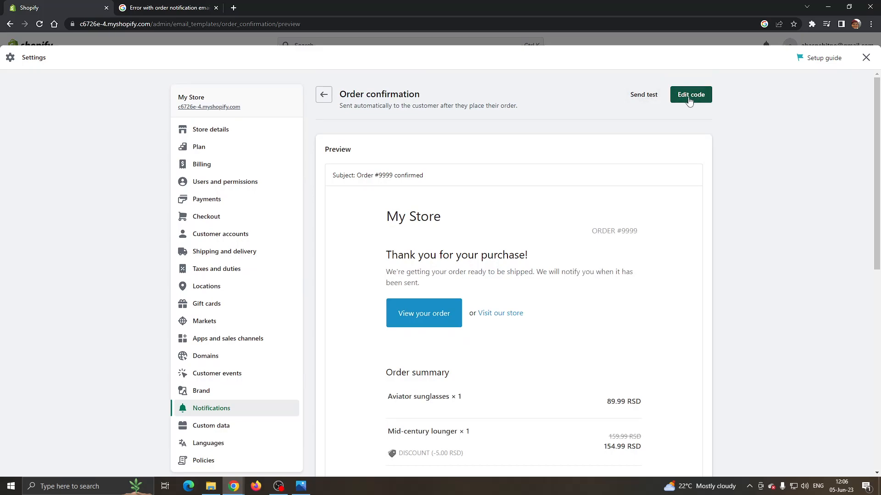
Return to the notifications list and scroll down through the notification sections.
left_click(323, 94)
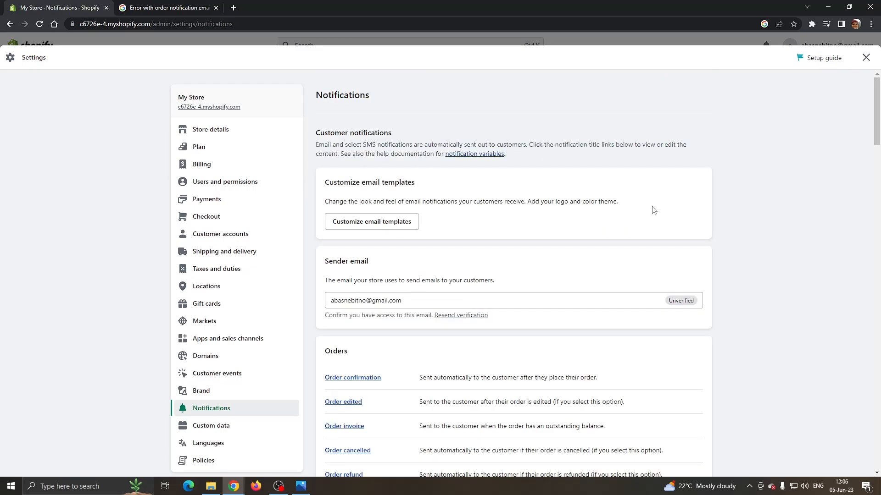
scroll("down", 3)
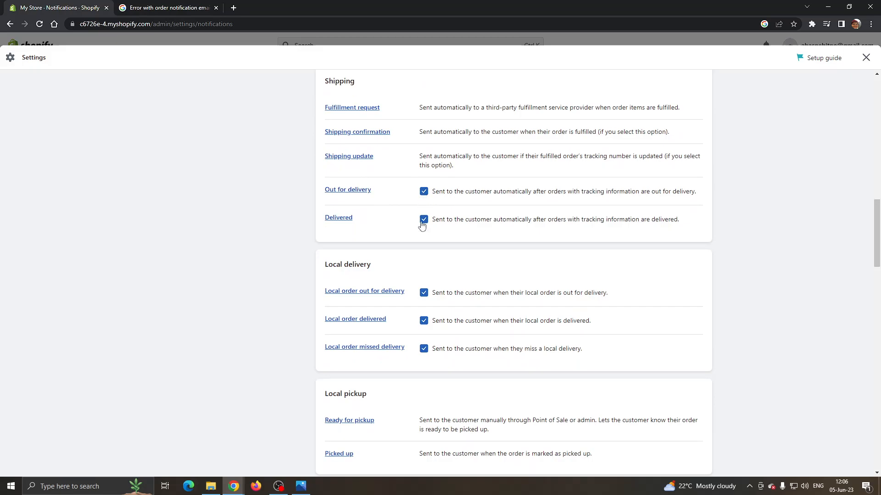
mouse_move(643, 288)
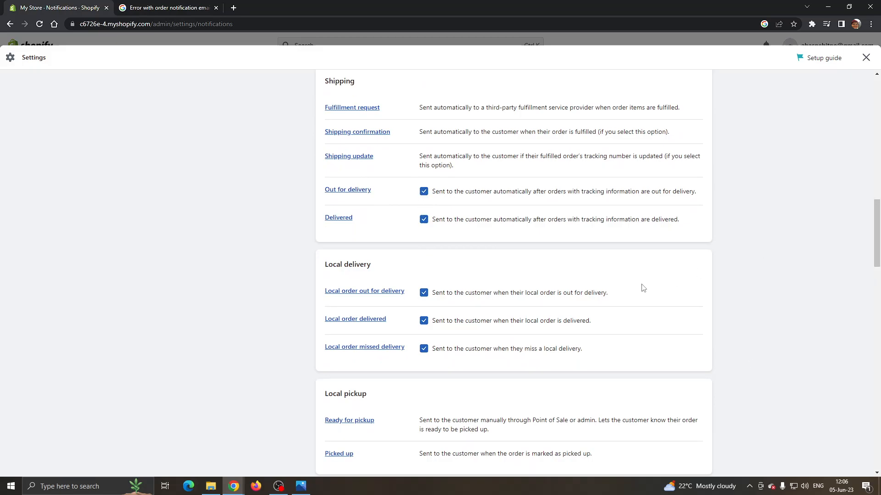
scroll("down", 3)
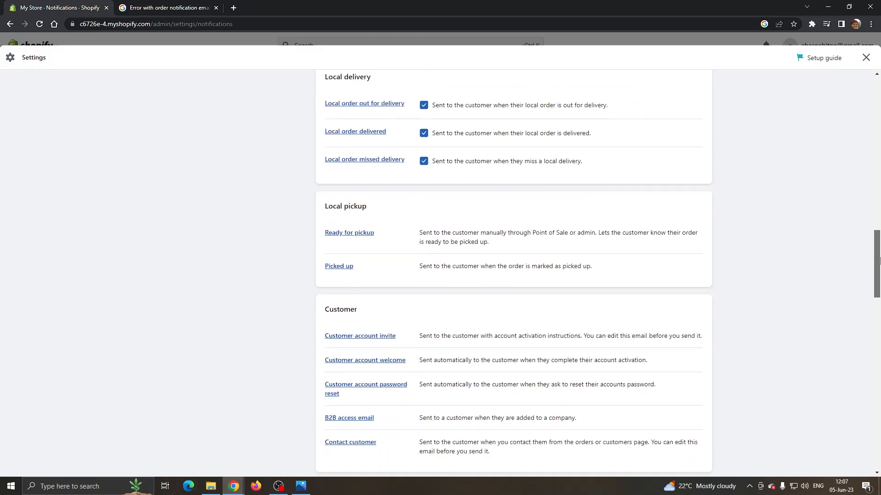
scroll("down", 3)
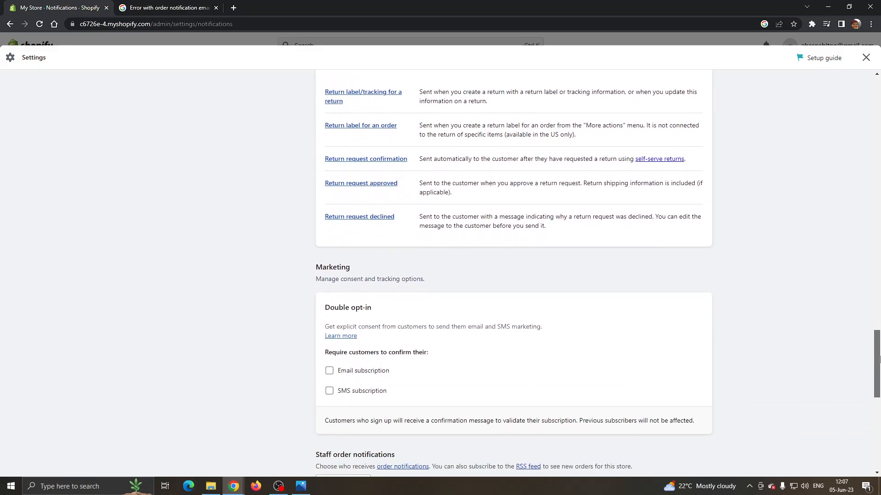
scroll("down", 3)
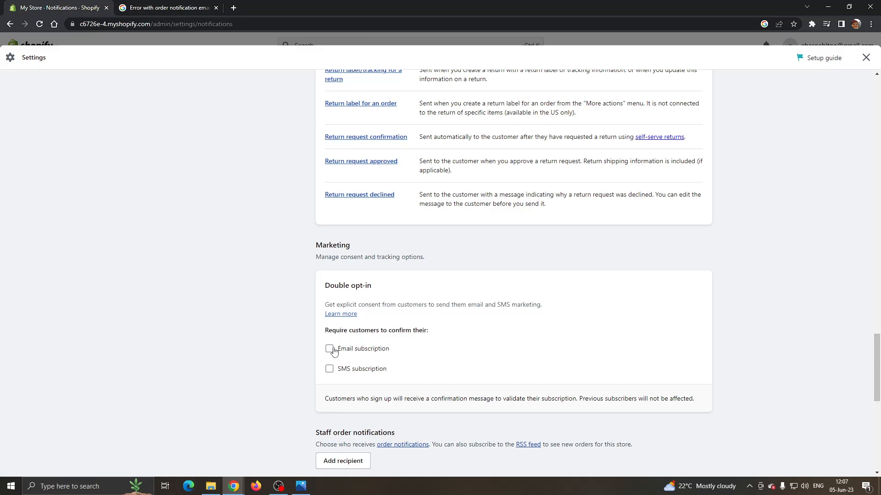
mouse_move(363, 378)
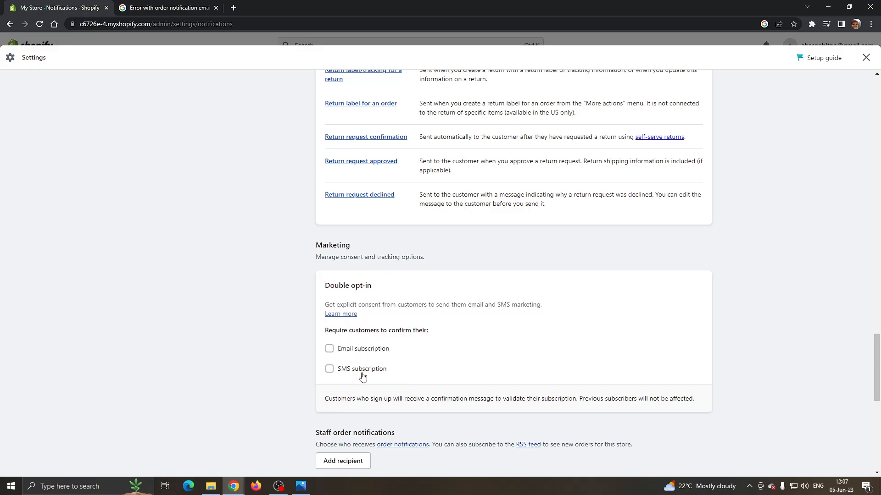
Finish reviewing the remaining notification options and close Settings to the admin home.
scroll("down", 3)
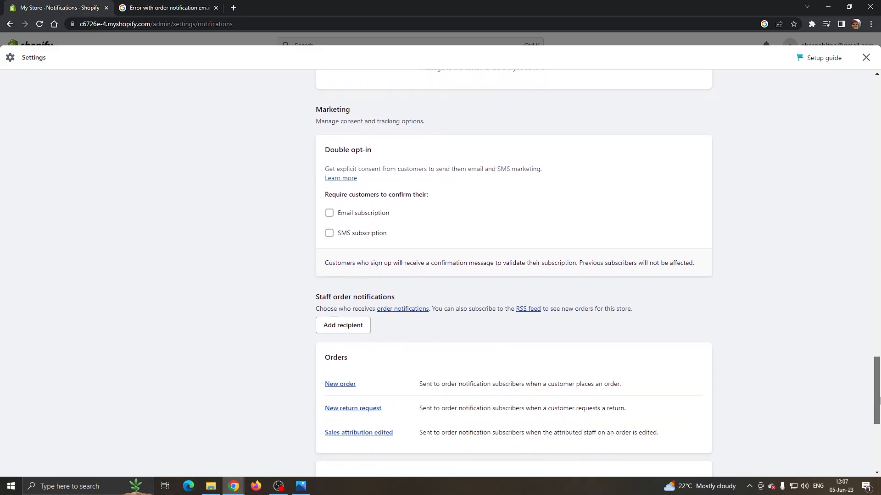
scroll("down", 3)
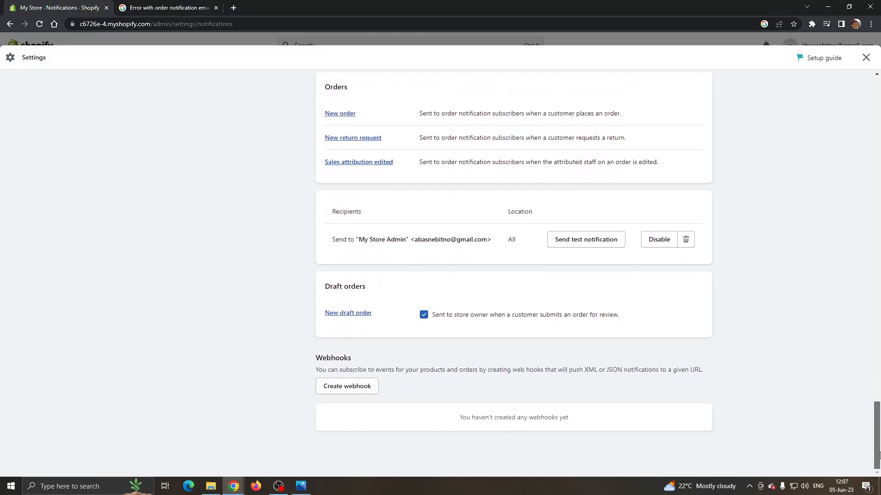
scroll("up", 3)
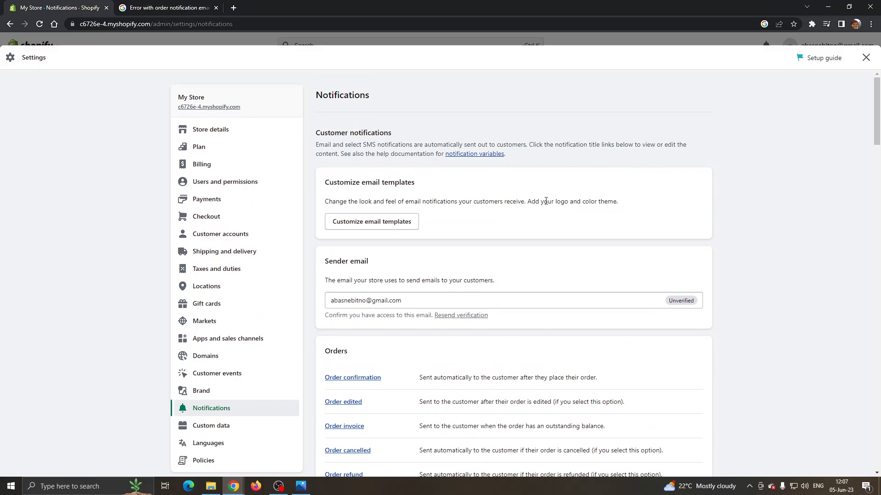
mouse_move(565, 193)
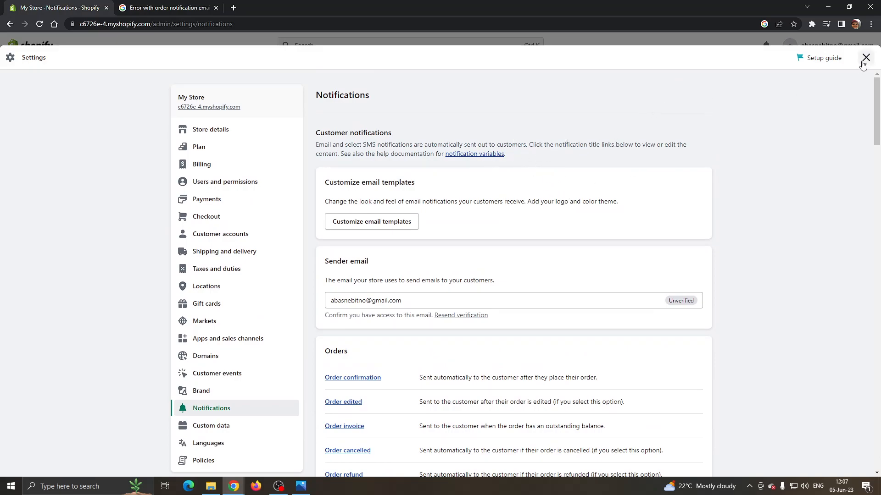
left_click(865, 57)
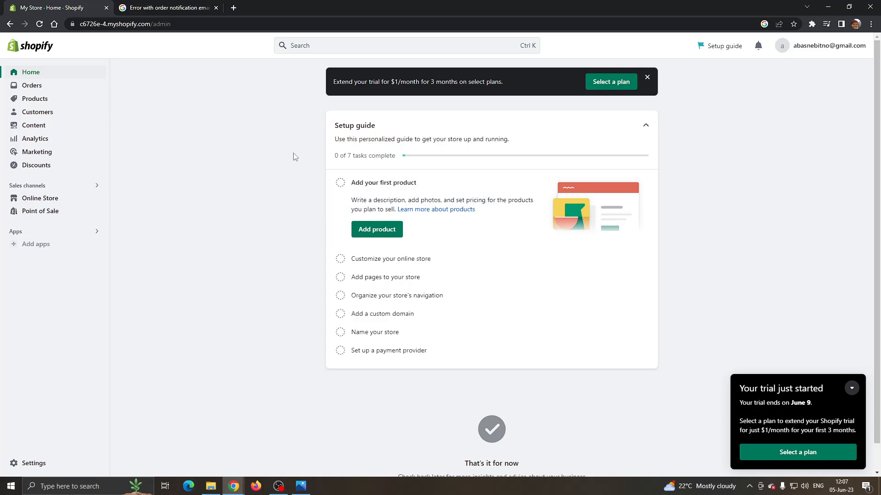